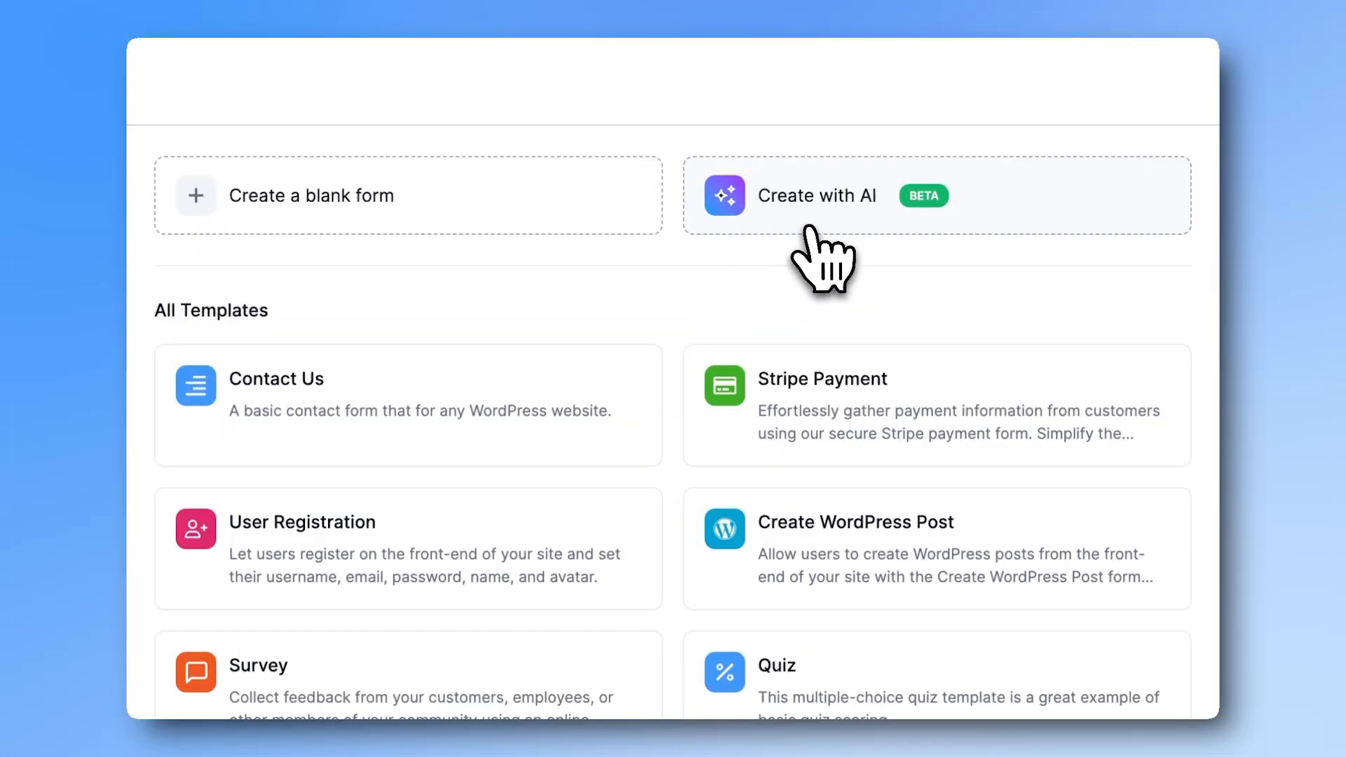
Start a new AI form with a 'Travel expe' description and continue to the description dialog
{"action": "left_click", "coordinate": [817, 195]}
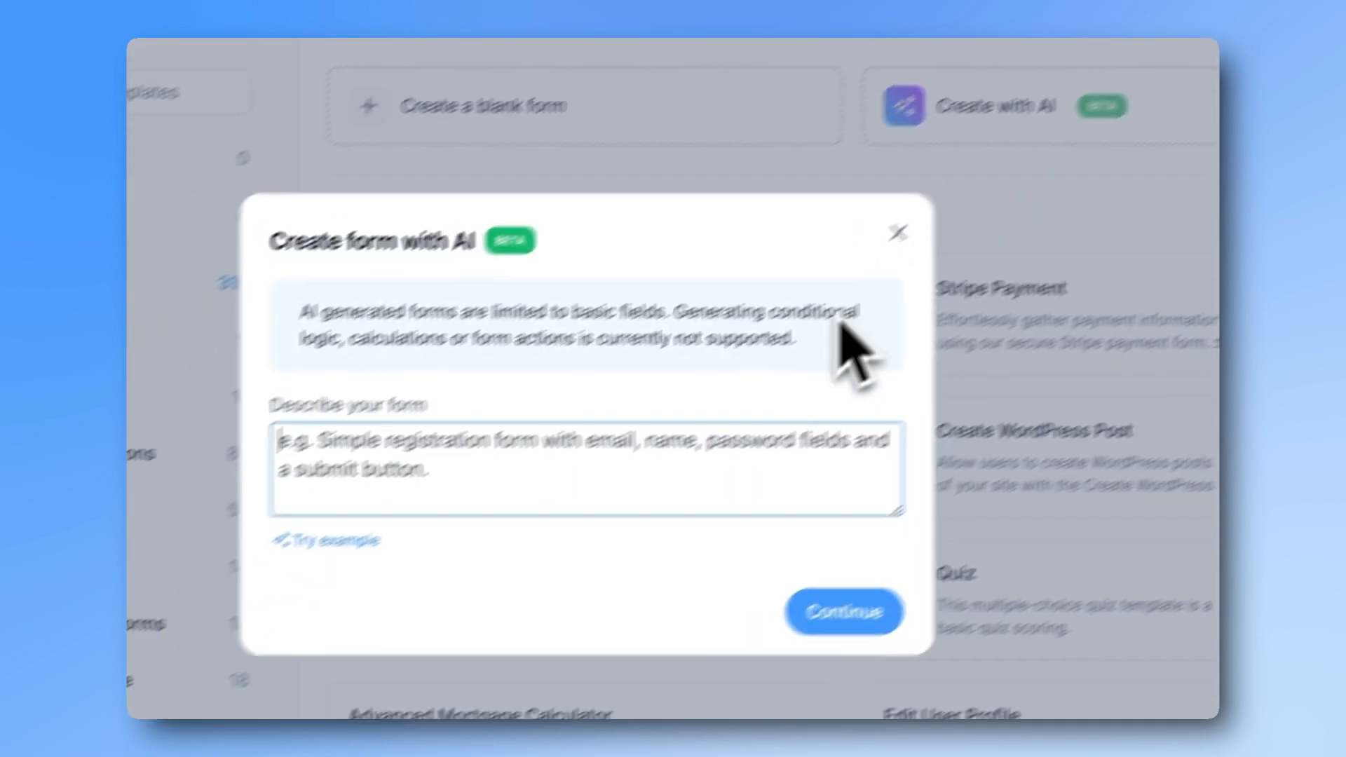
{"action": "type", "text": "Travel expense reimbursement form"}
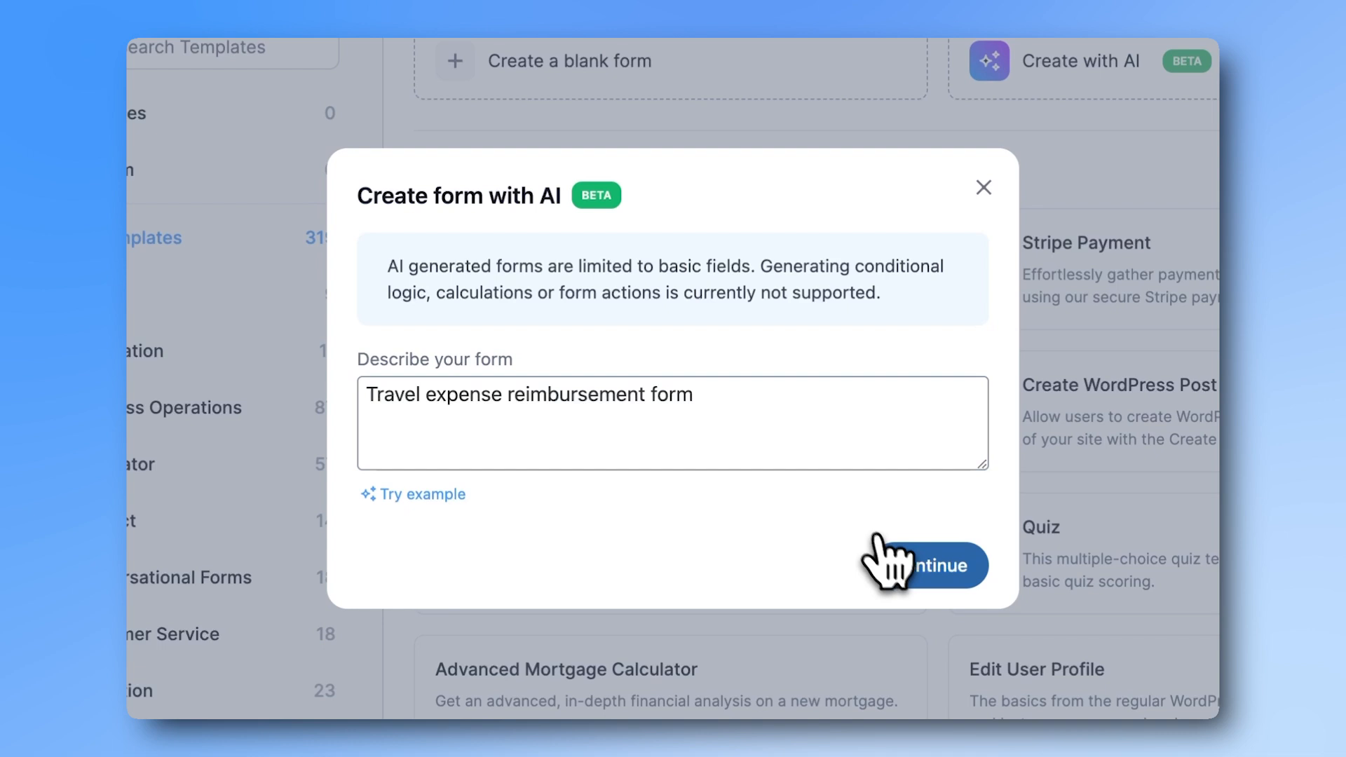
{"action": "left_click", "coordinate": [935, 565]}
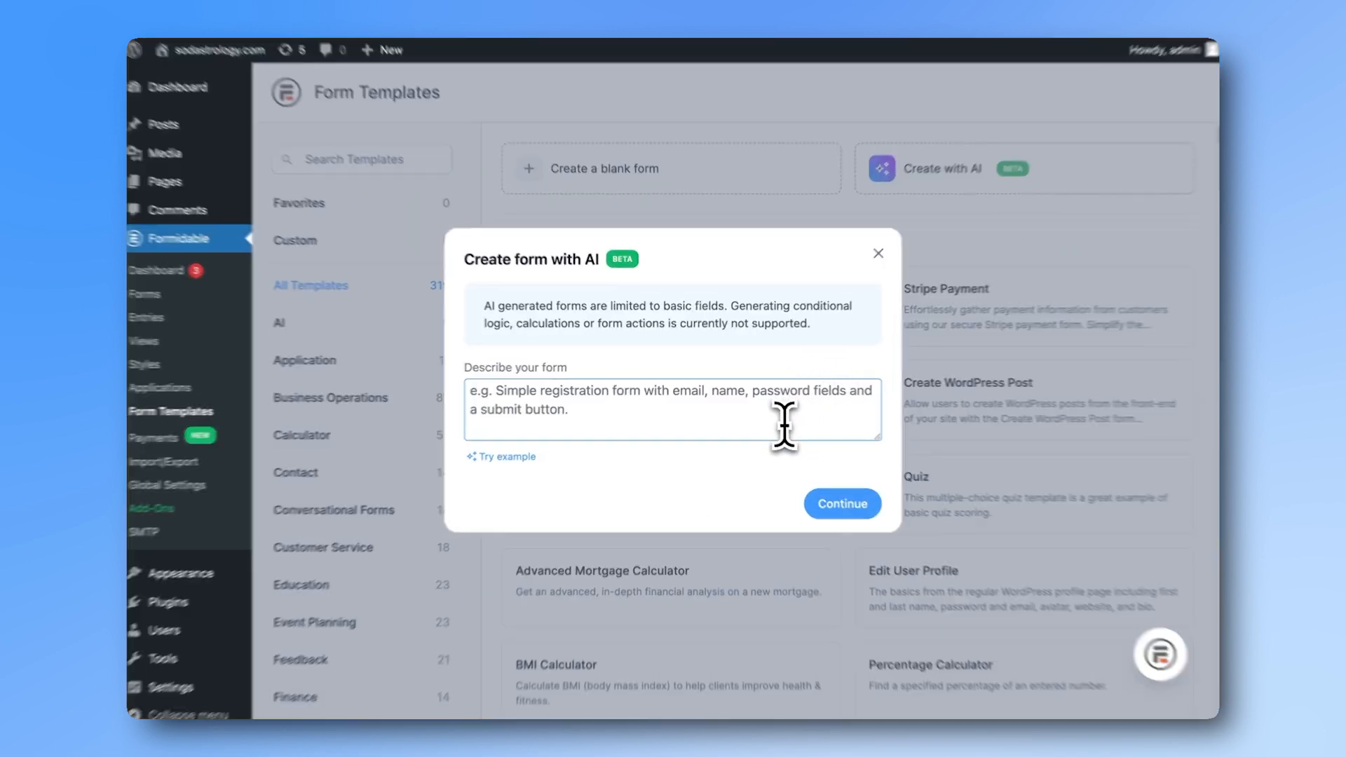
Submit a hotel reservation description asking for dates, room preferences, guests, contact info and food allergy options
{"action": "type", "text": "Make a form for a hotel reservation f"}
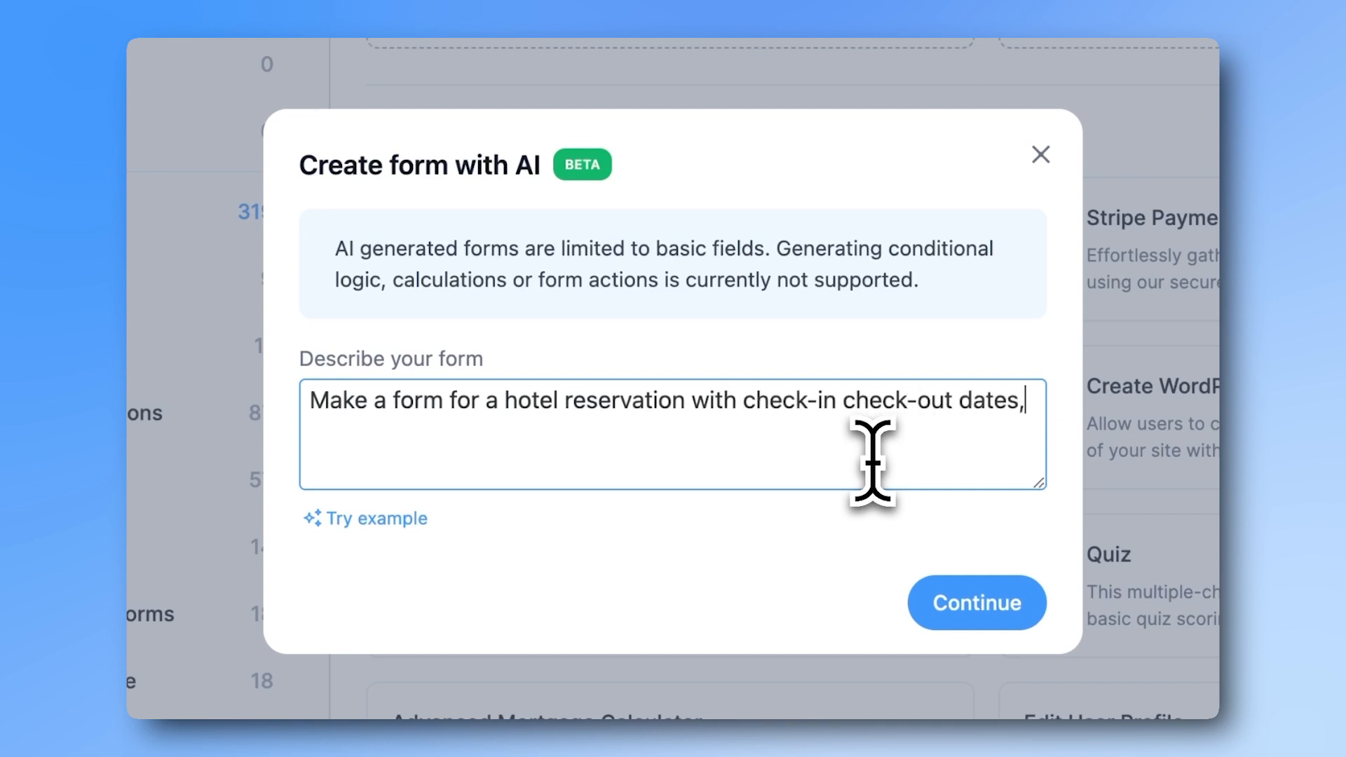
{"action": "type", "text": "room preferences, number of g"}
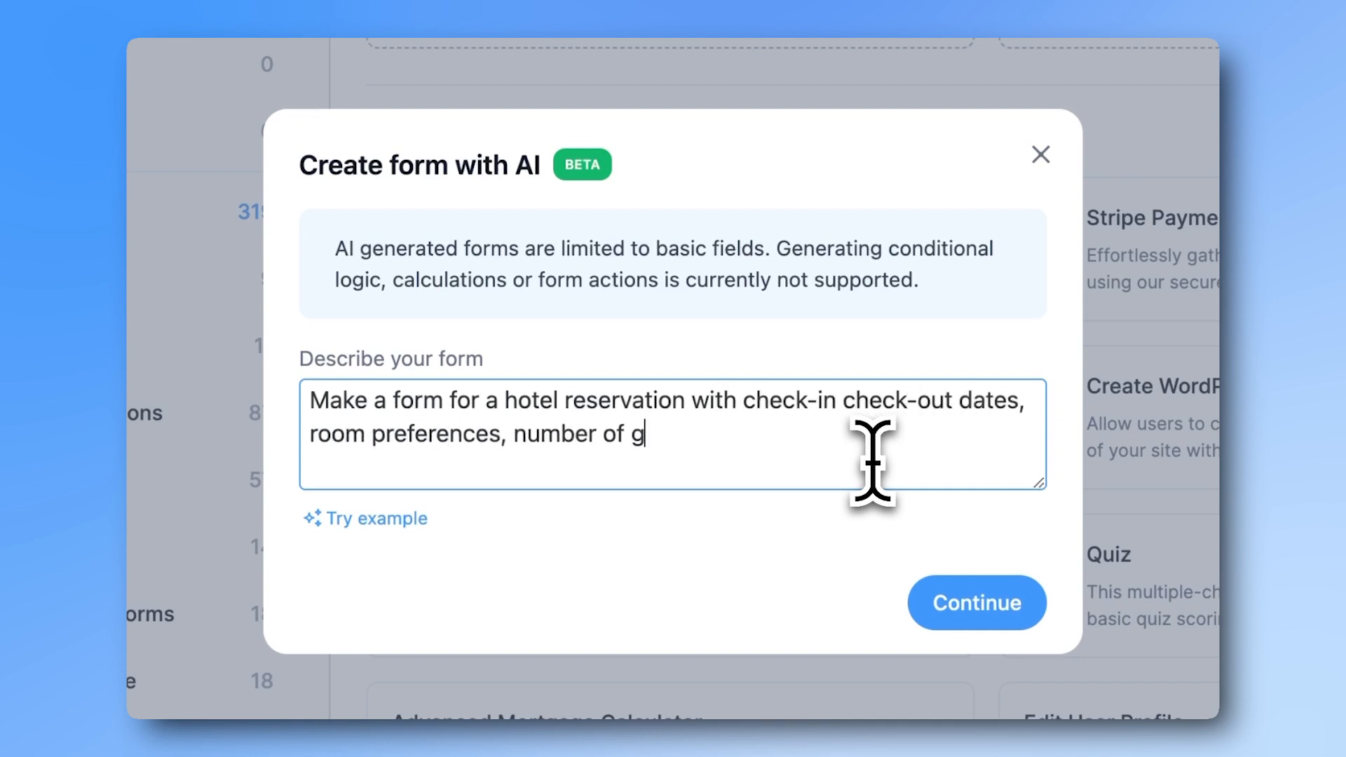
{"action": "type", "text": "uests, contact info, and options for food a"}
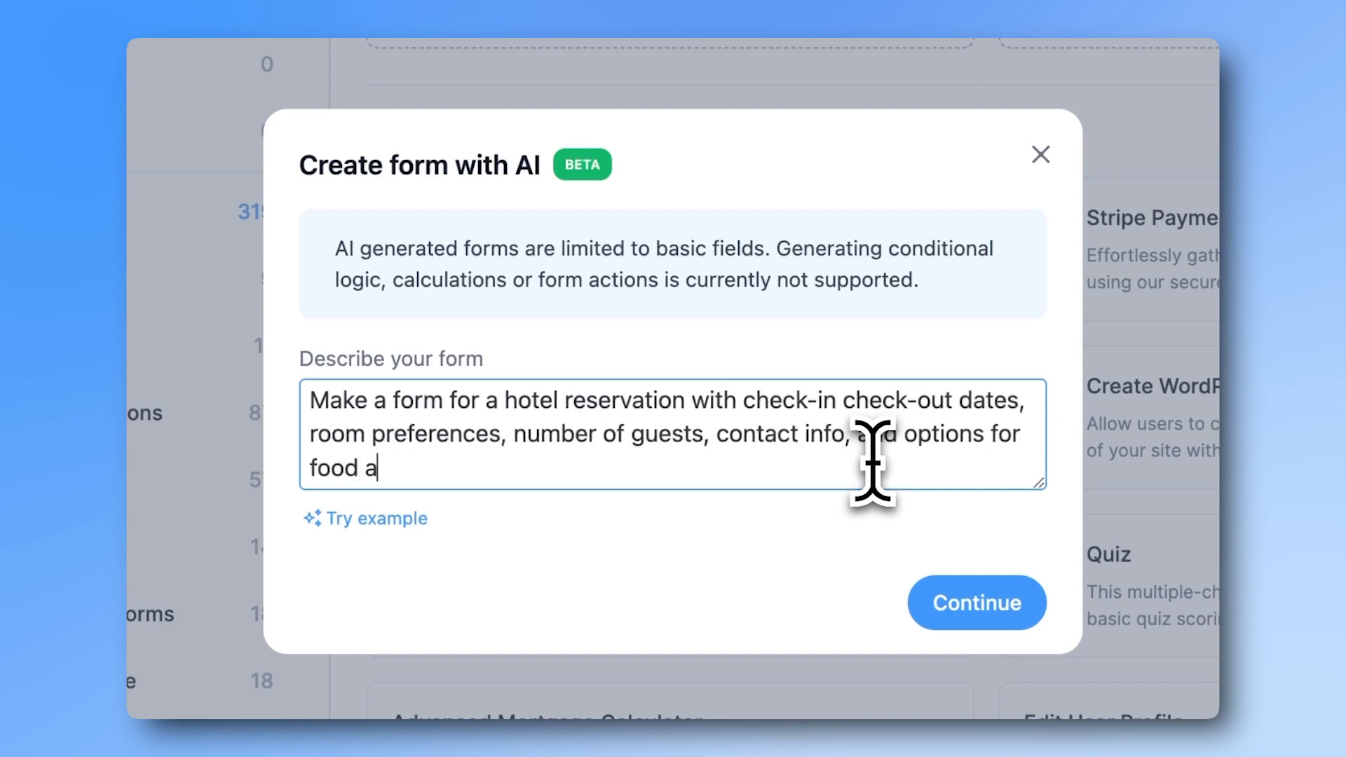
{"action": "left_click", "coordinate": [976, 603]}
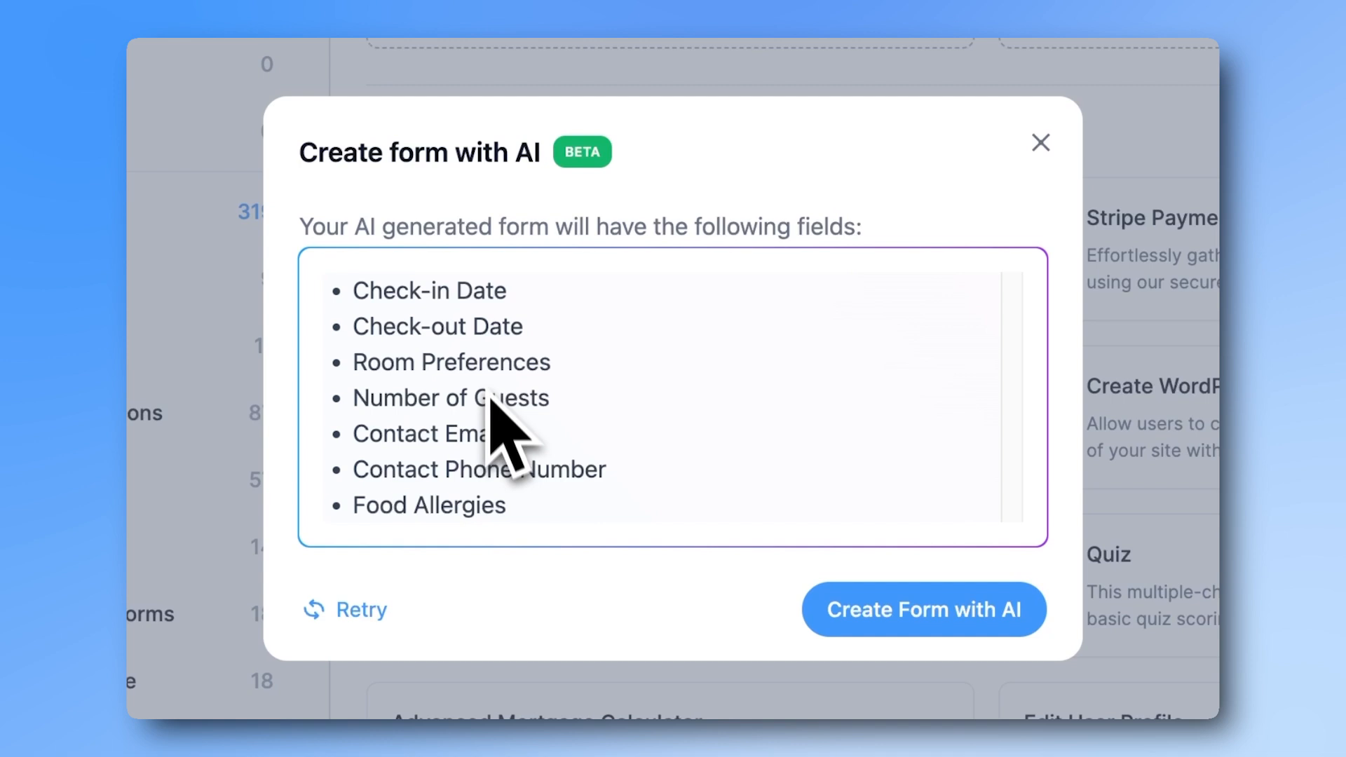
{"action": "mouse_move", "coordinate": [369, 652]}
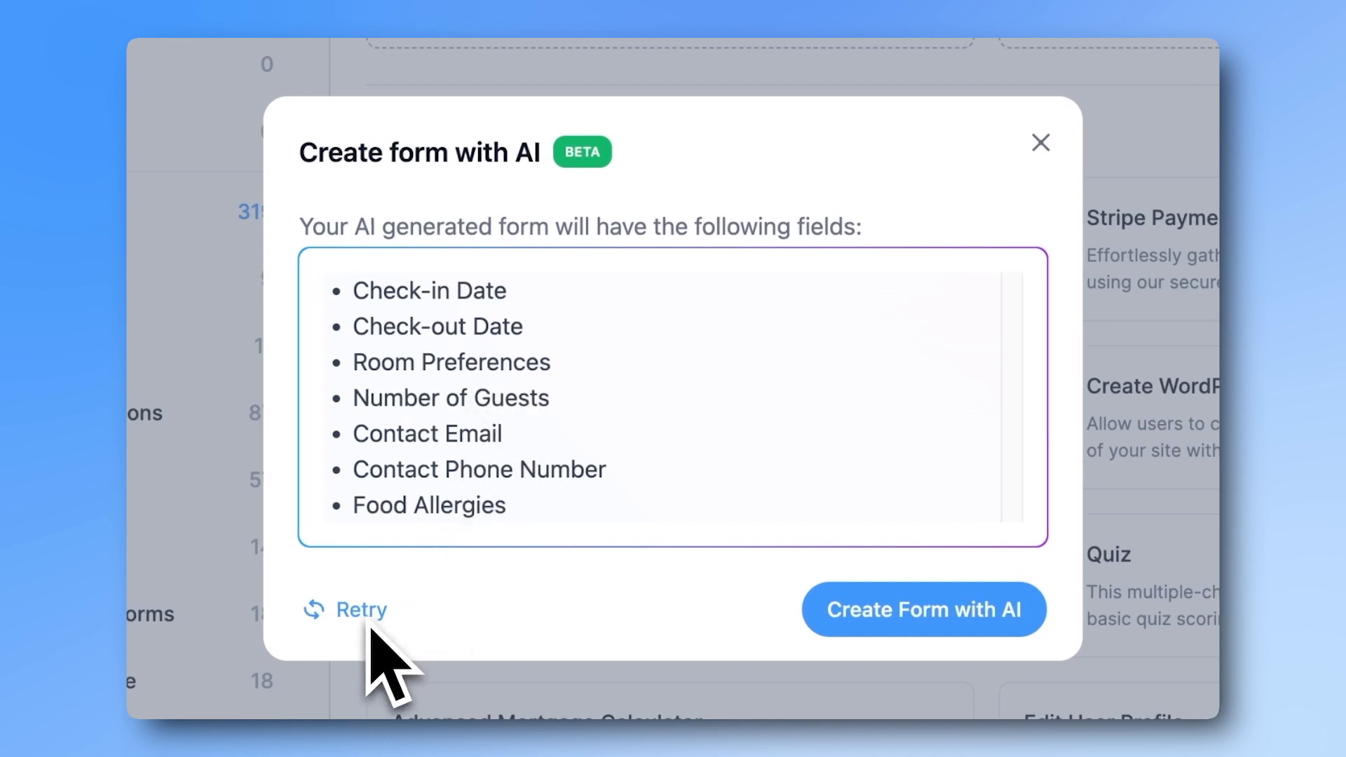
Build the Hotel Reservation form from the AI-suggested field list
{"action": "left_click", "coordinate": [923, 610]}
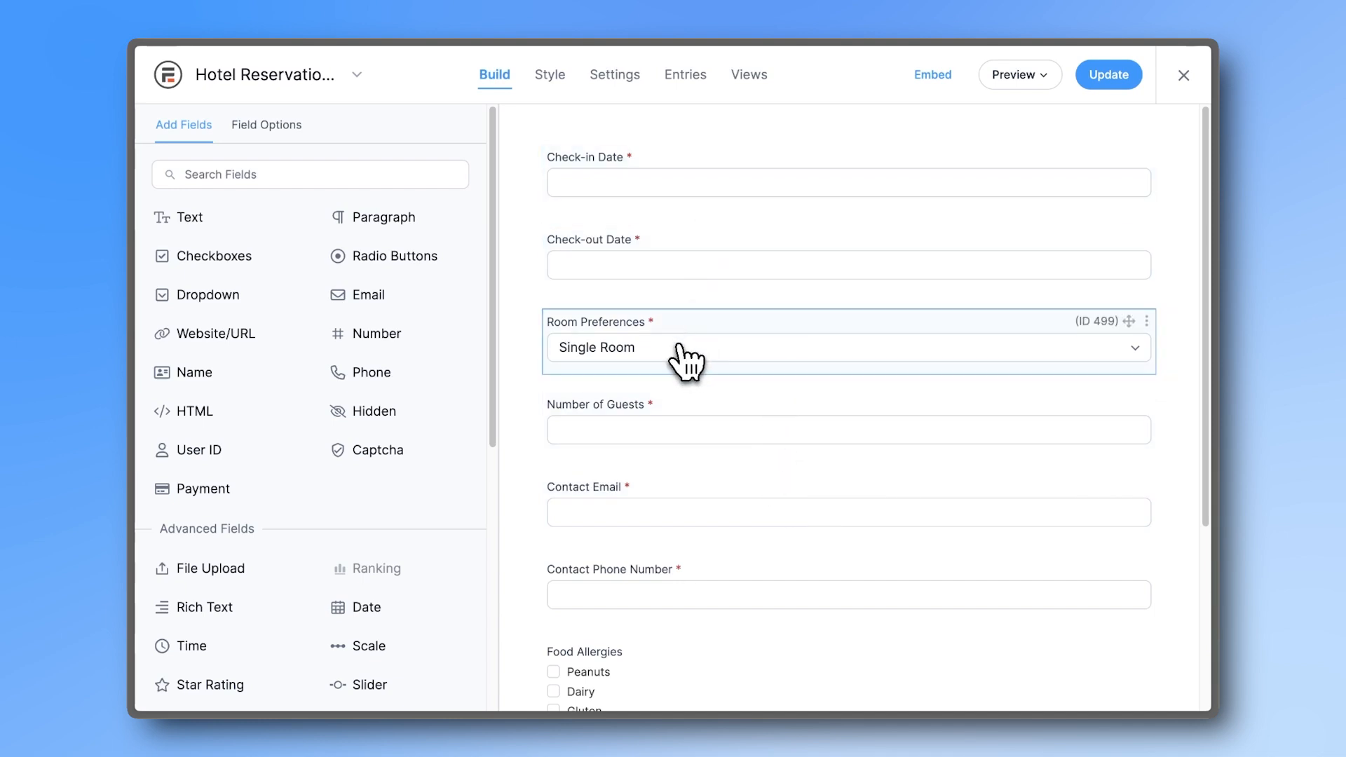
Review the Room Preferences dropdown options down to Family Room in Field Options
{"action": "left_click", "coordinate": [849, 348]}
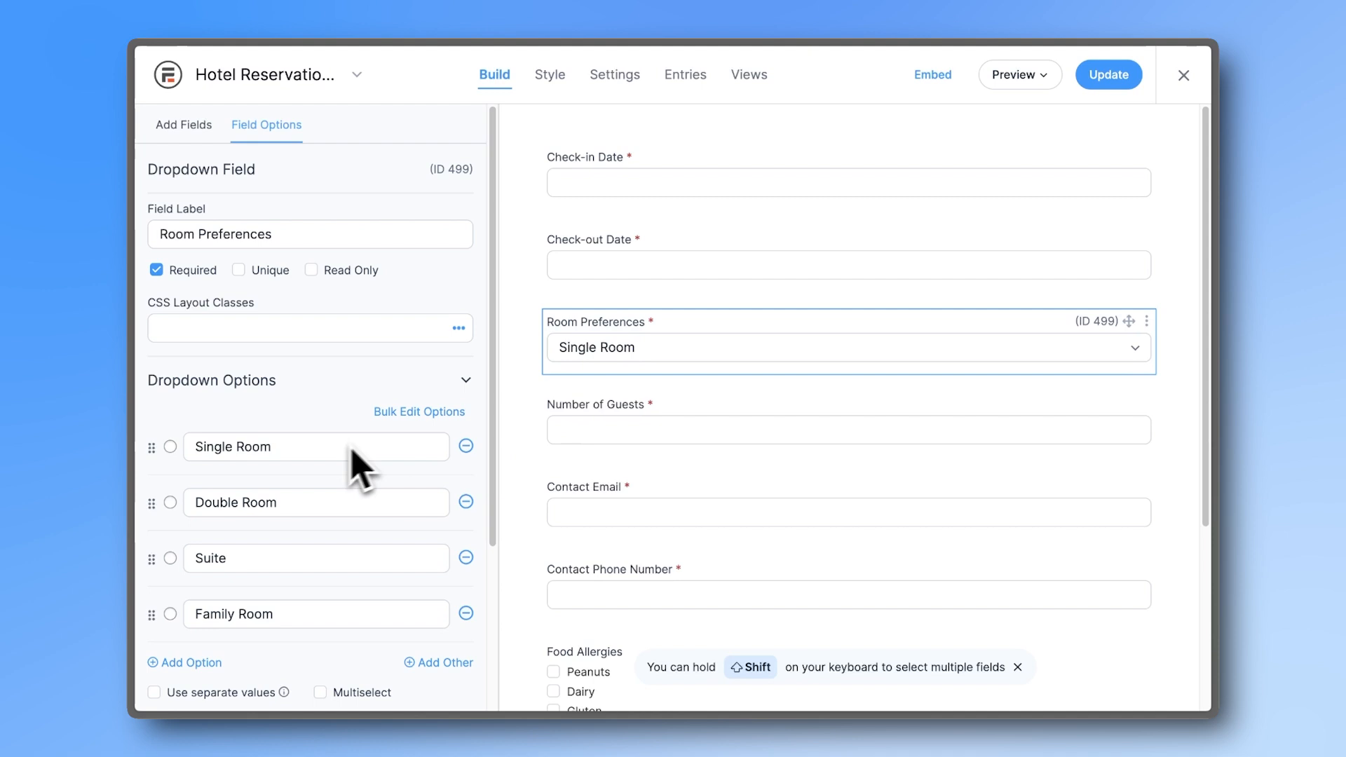
{"action": "mouse_move", "coordinate": [449, 635]}
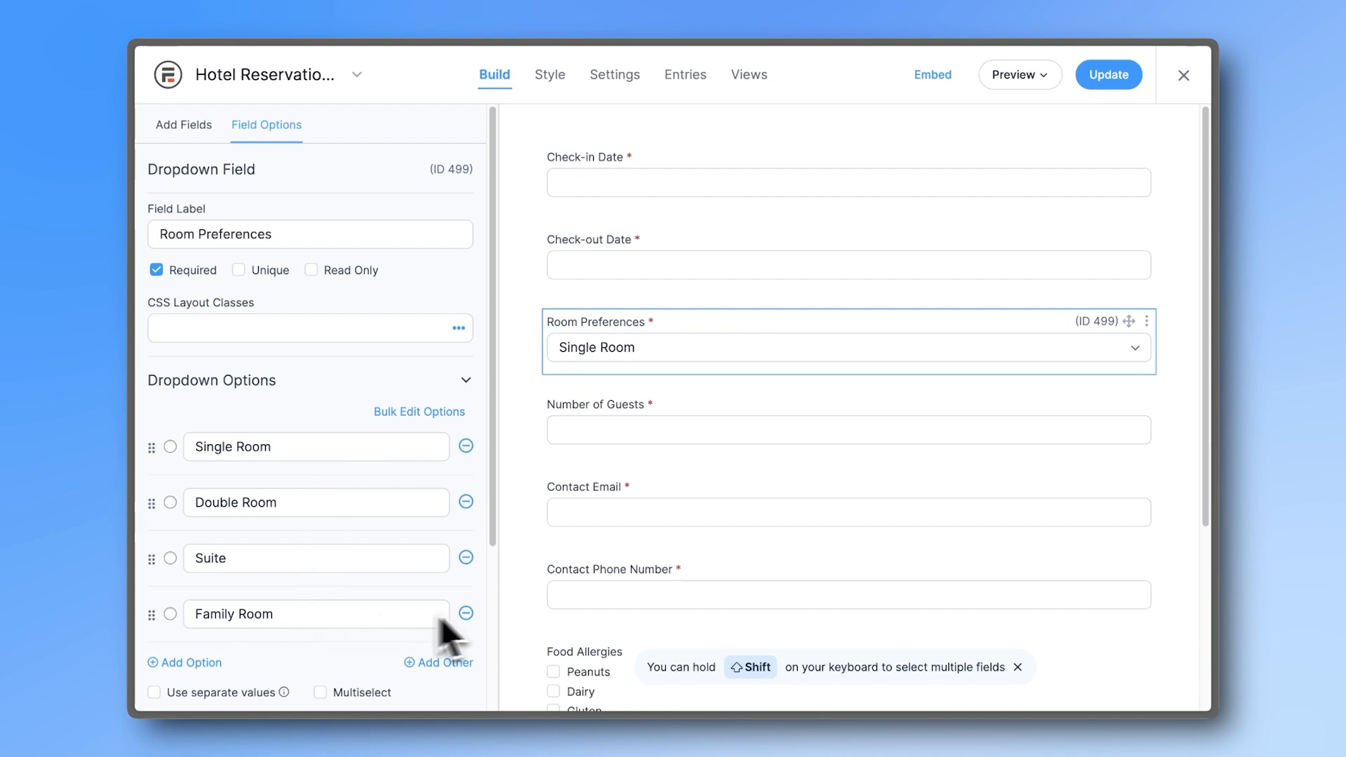
{"action": "scroll", "scroll_direction": "down", "scroll_amount": 3}
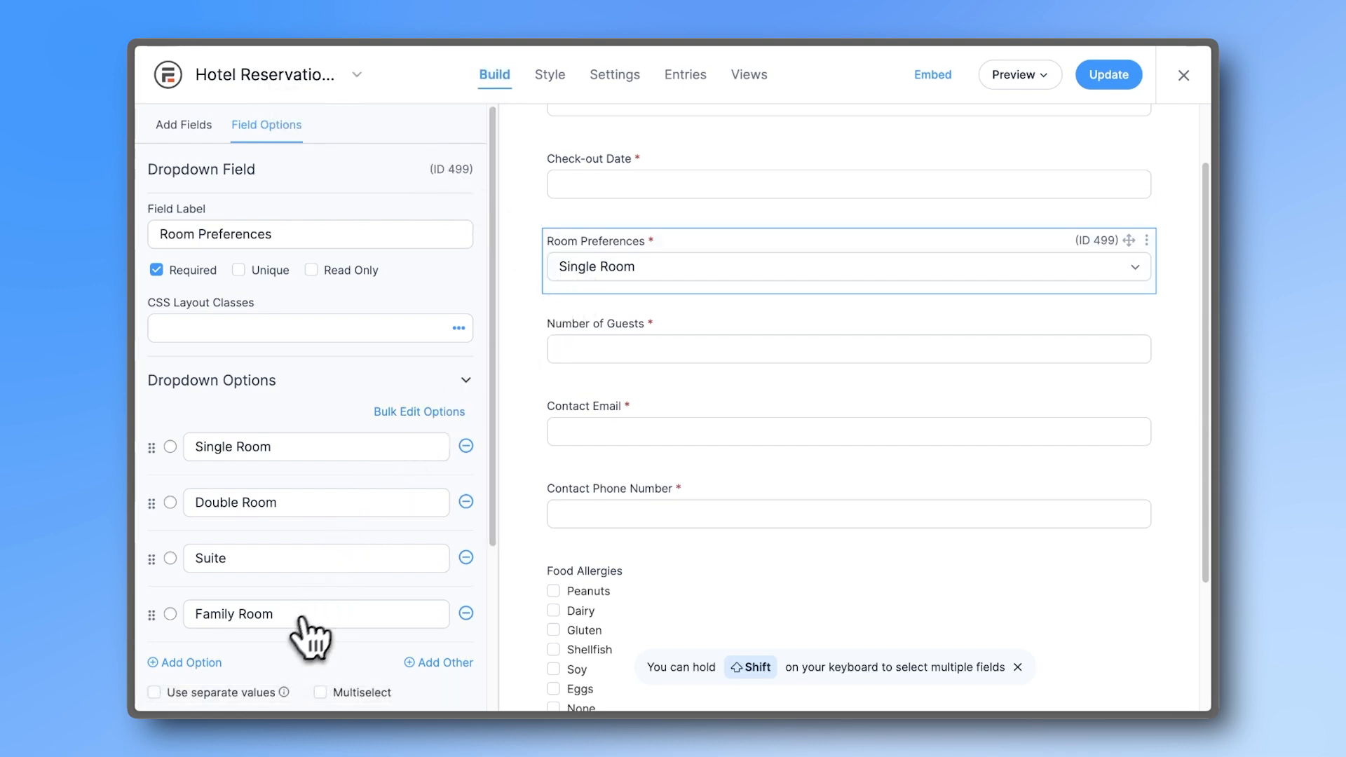
{"action": "left_click", "coordinate": [184, 662]}
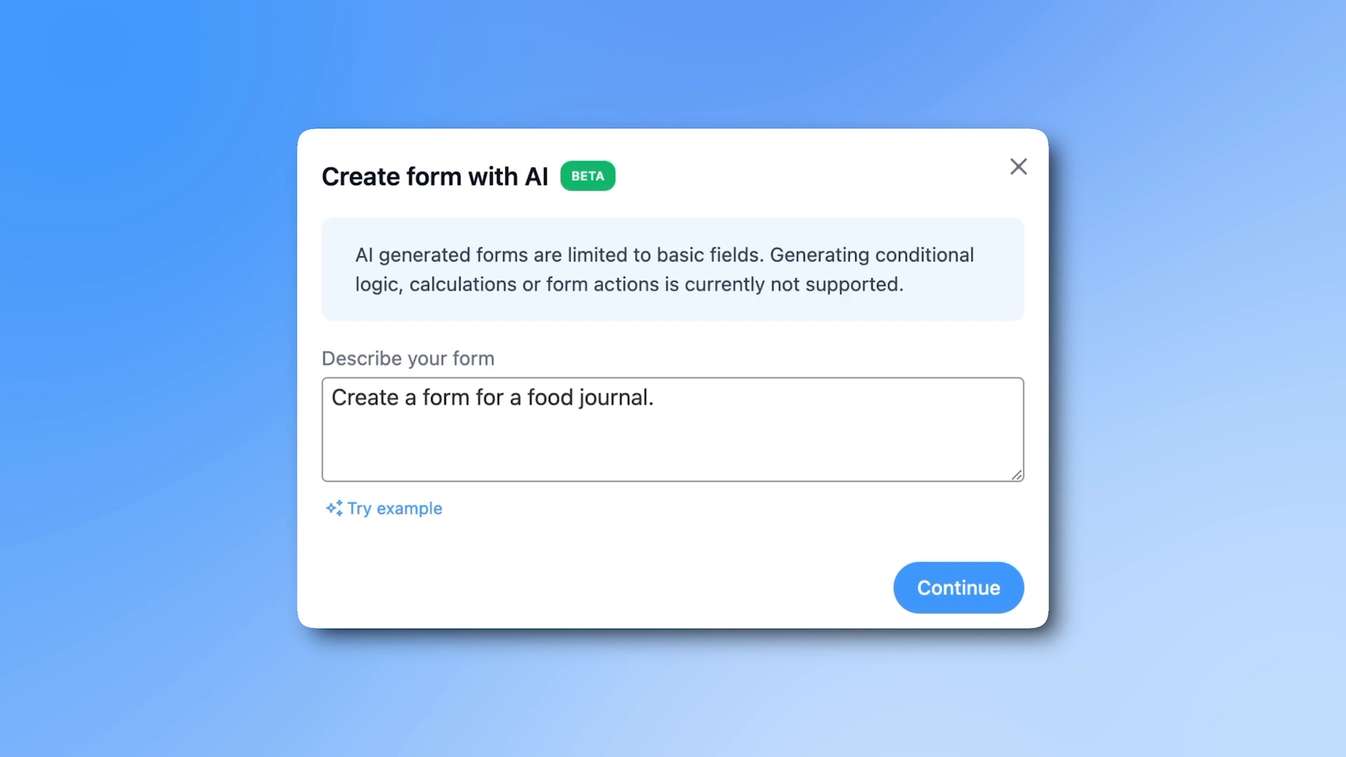
Describe a pet shelter adoption form, then a restaurant table reservation form with allergy options
{"action": "type", "text": "A detailed form for a adoption pet shelter"}
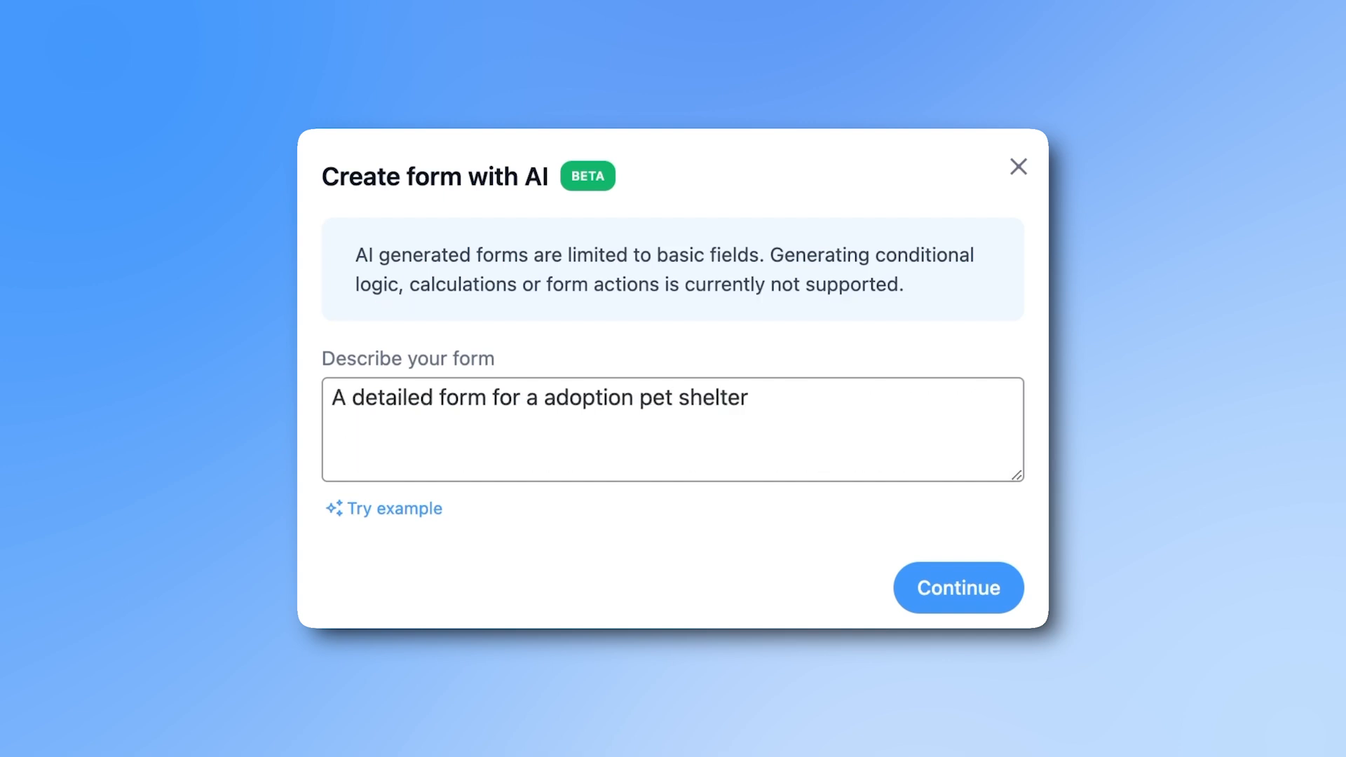
{"action": "type", "text": "Create a reservation table form for a restaurant. Add some examples options for the allergies and special dietary restriction fields. Name, party size and email fields should be included."}
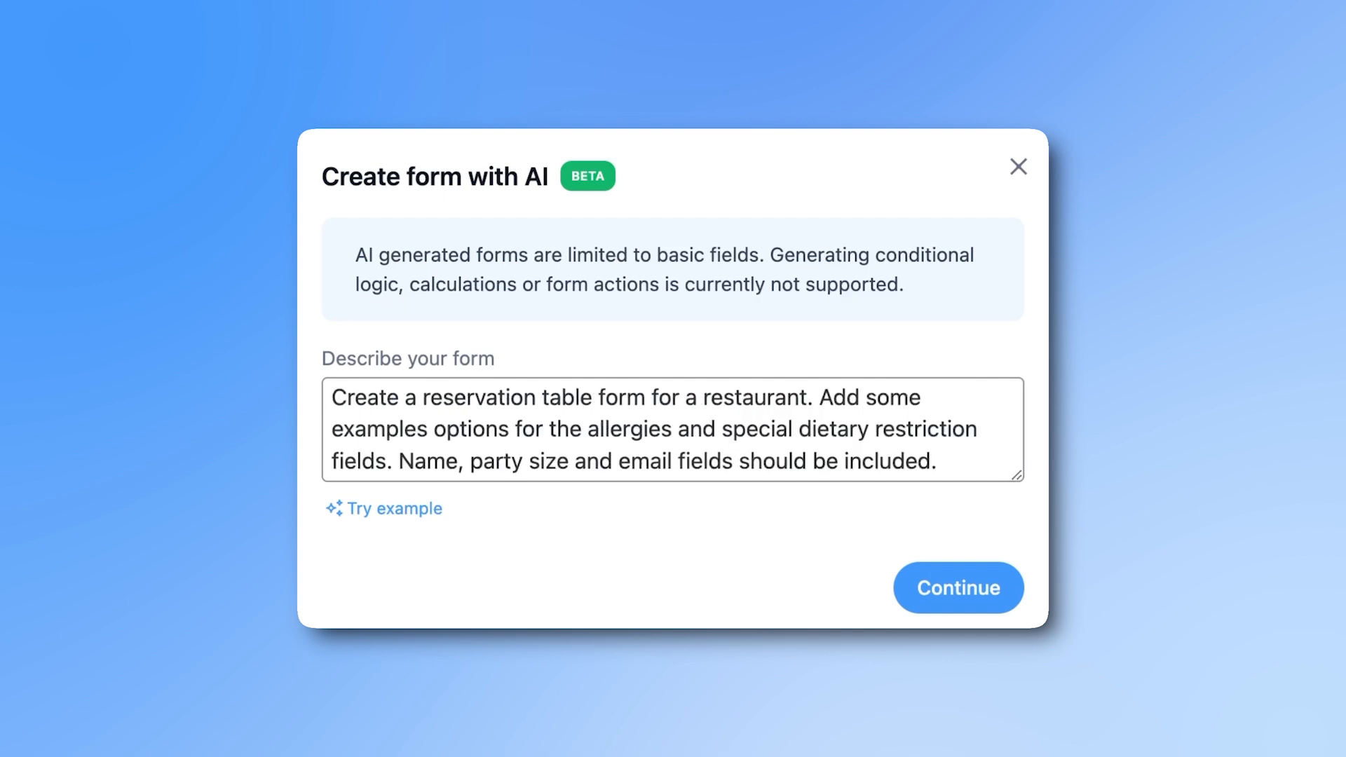